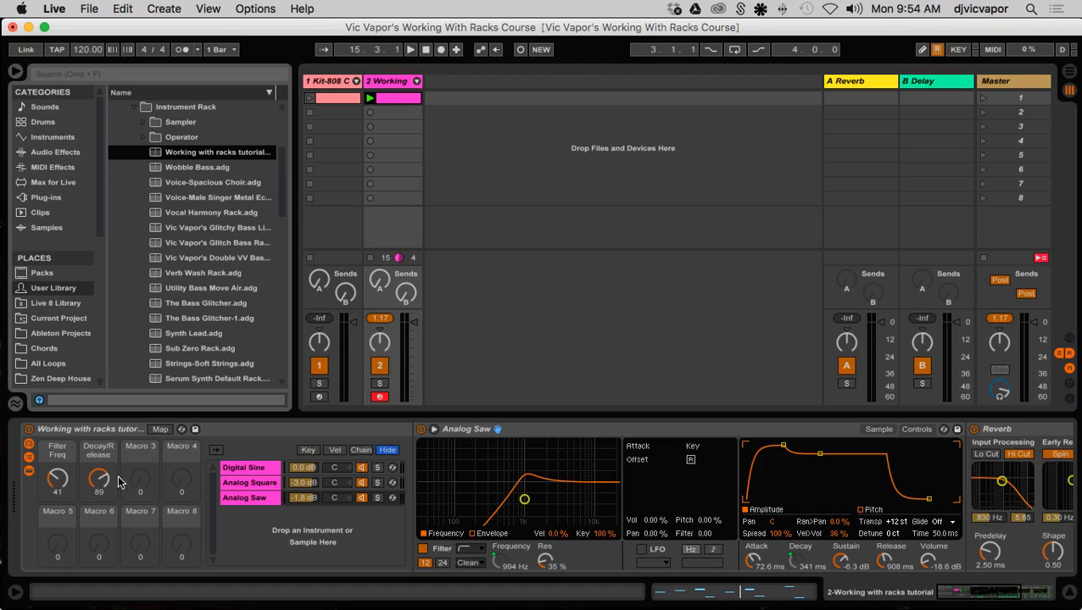
pyautogui.moveTo(660, 522)
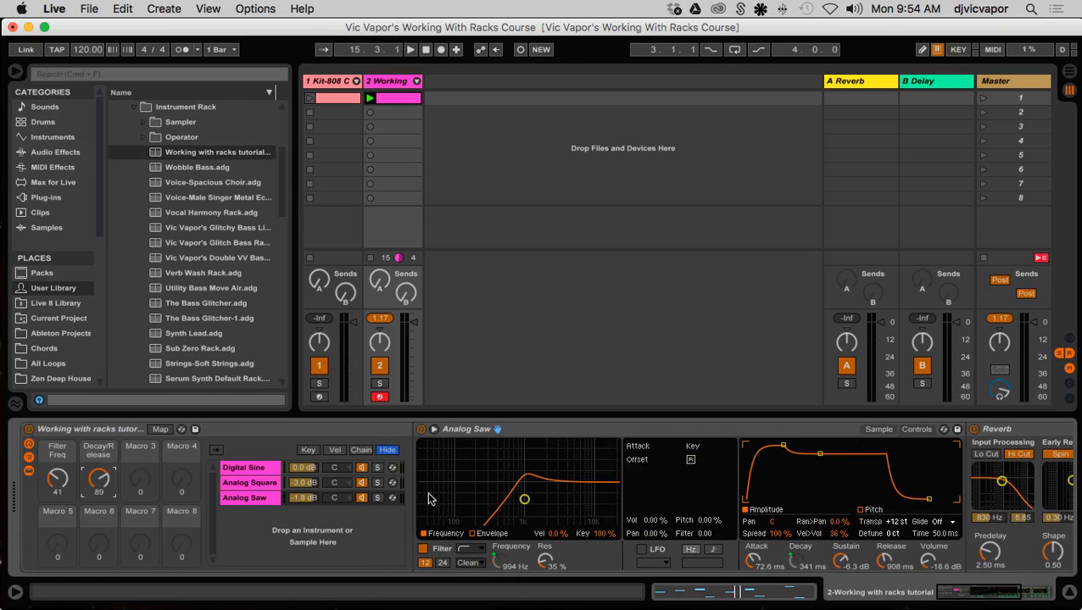
# Map Macro 3 to Ping Pong Delay Feedback and Reverb Decay Time, then leave Map mode
pyautogui.click(249, 483)
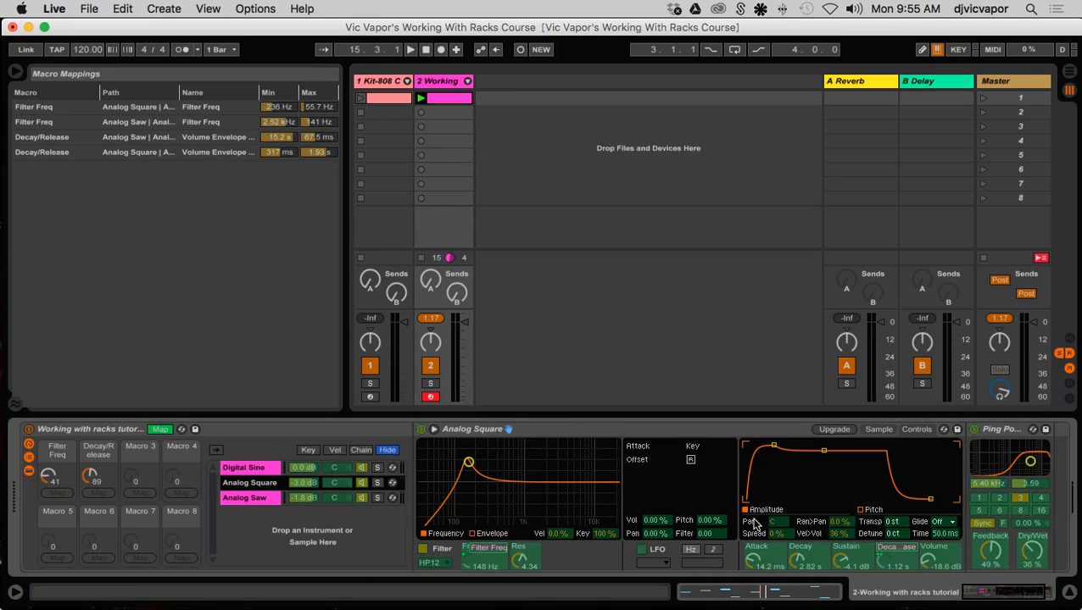
pyautogui.moveTo(991, 556)
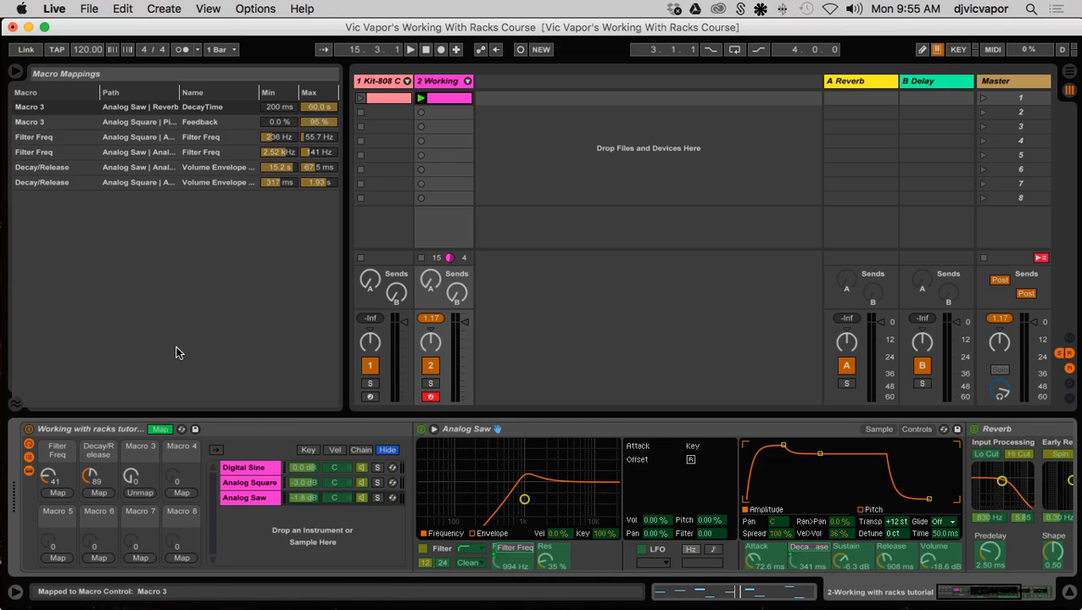
pyautogui.click(160, 431)
pyautogui.write('Air')
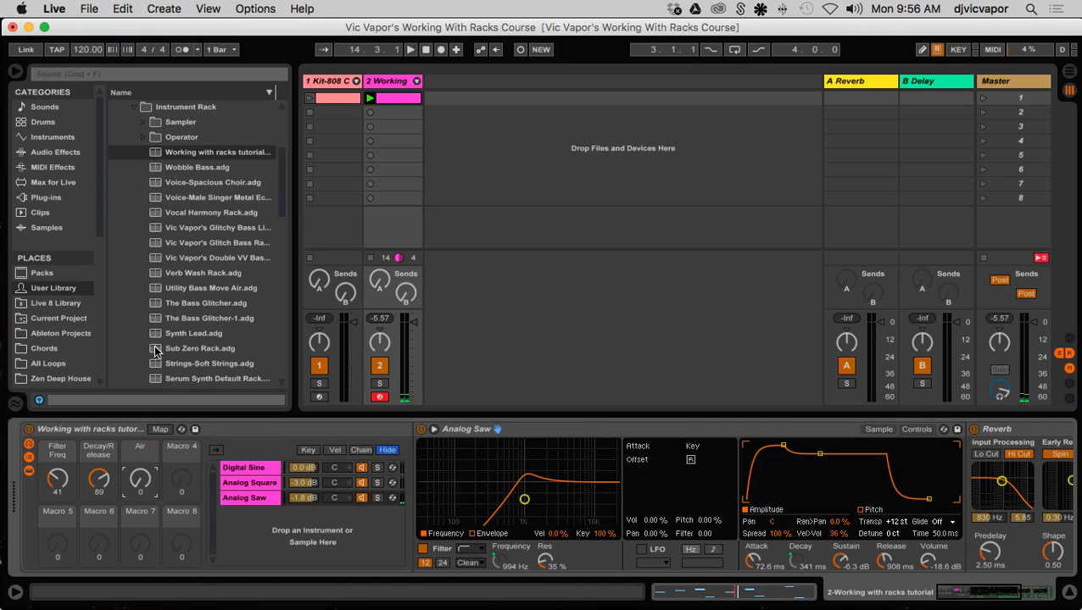
pyautogui.moveTo(145, 355)
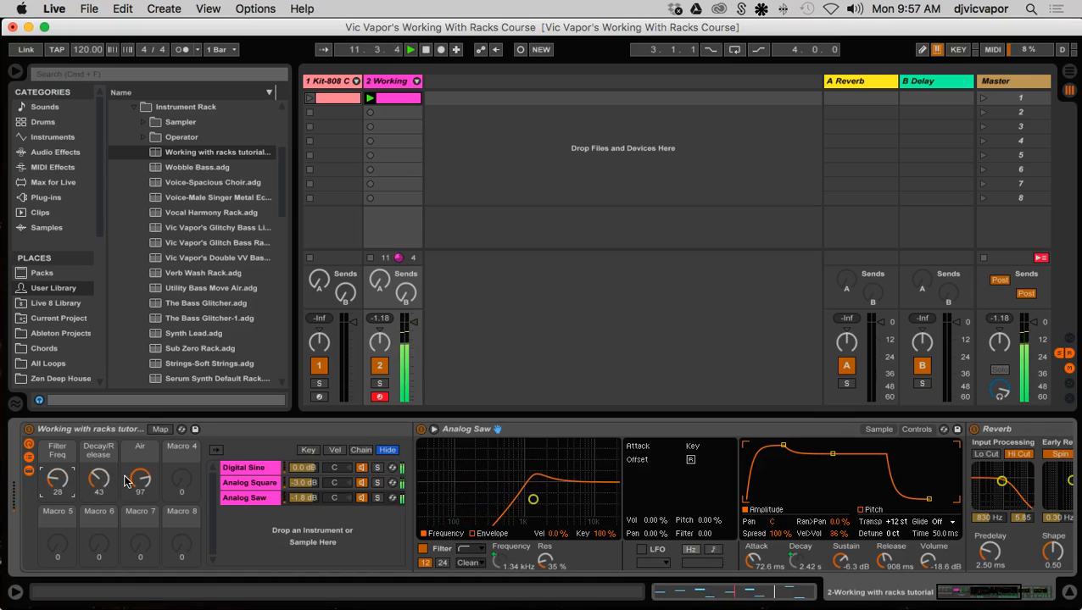
# Turn the 'Air' macro up to hear longer delay feedback and reverb decay
pyautogui.moveTo(139, 478); pyautogui.dragTo(139, 492)
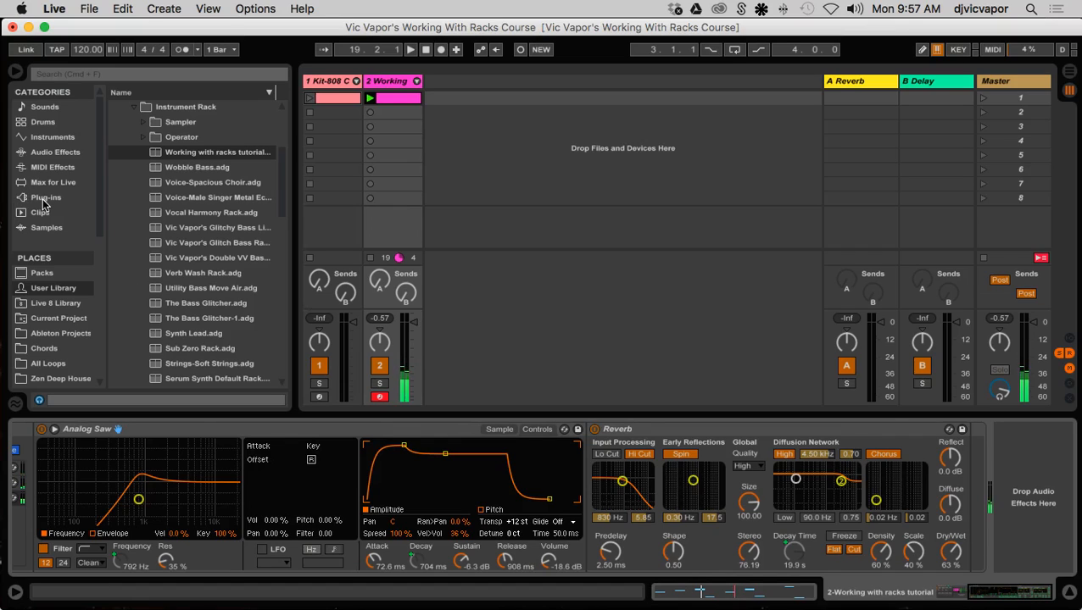
# Load Dynamic Tube from Audio Effects after the Reverb at the end of the chain
pyautogui.click(55, 153)
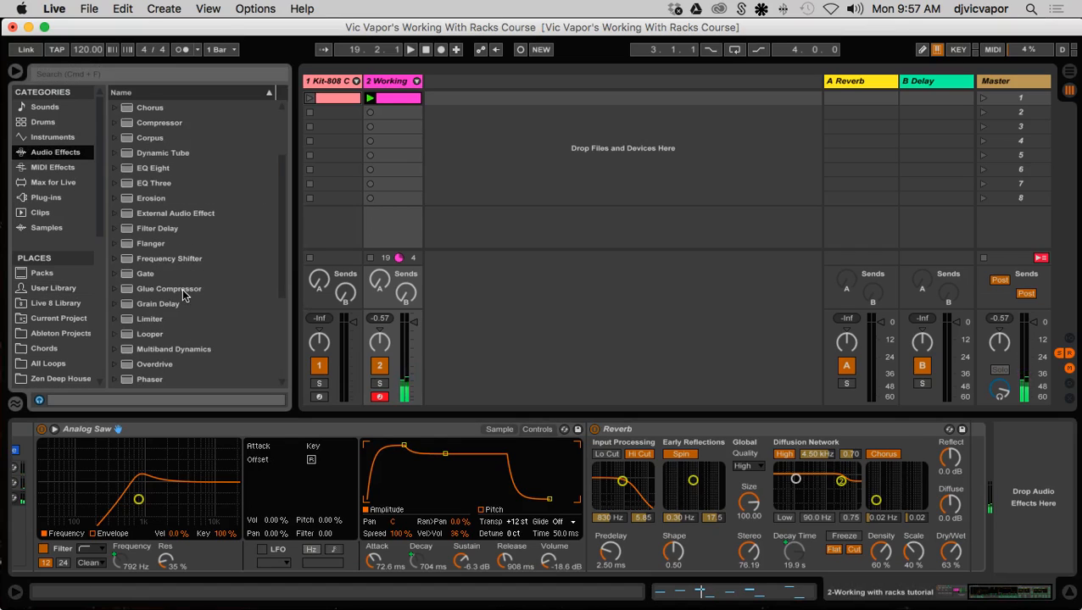
pyautogui.scroll(-3)
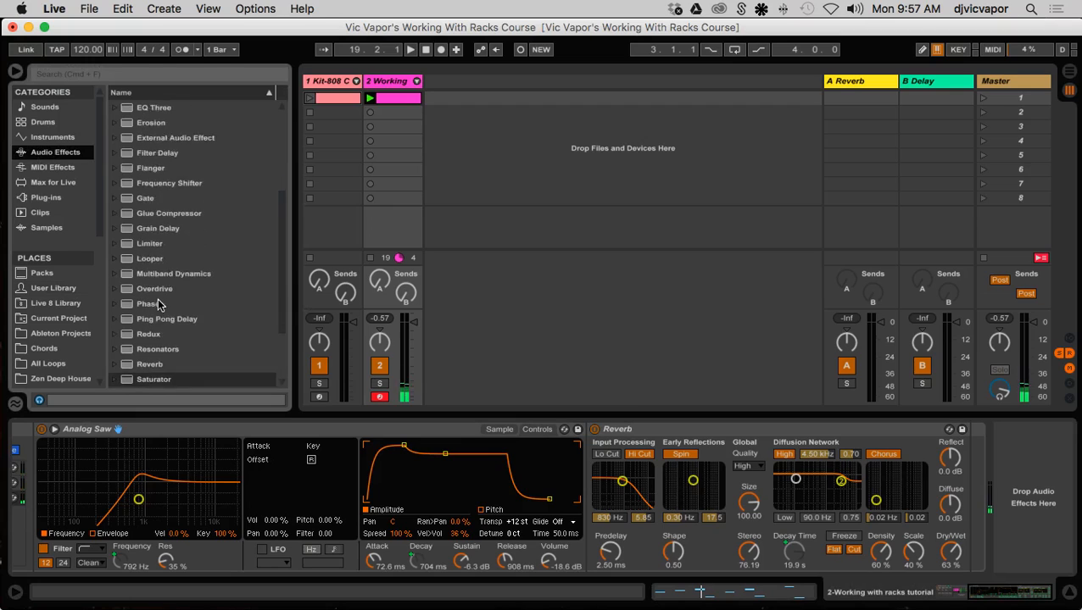
pyautogui.scroll(-3)
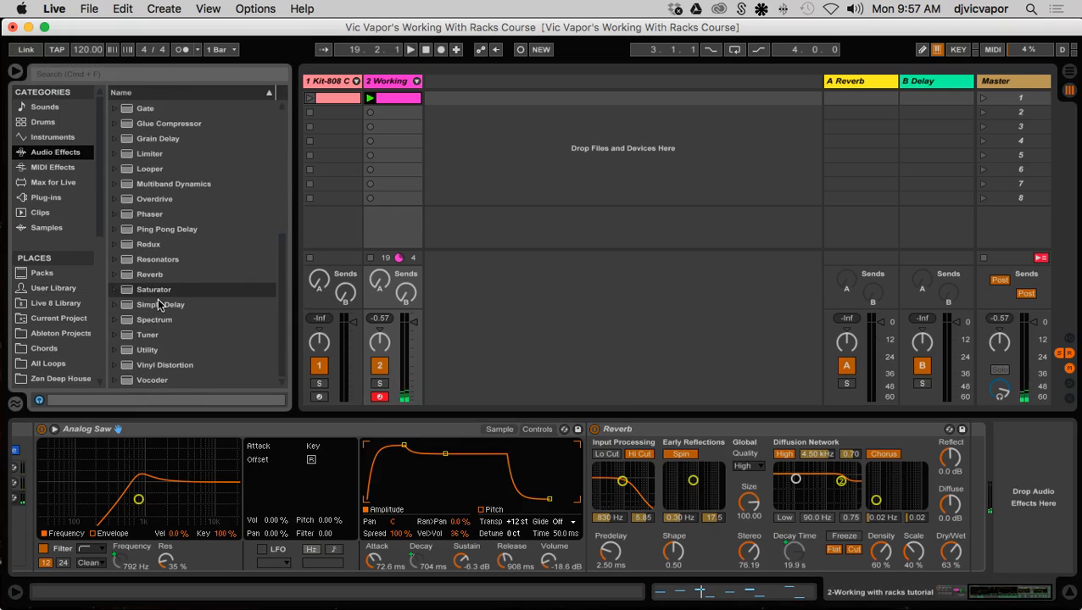
pyautogui.moveTo(149, 280)
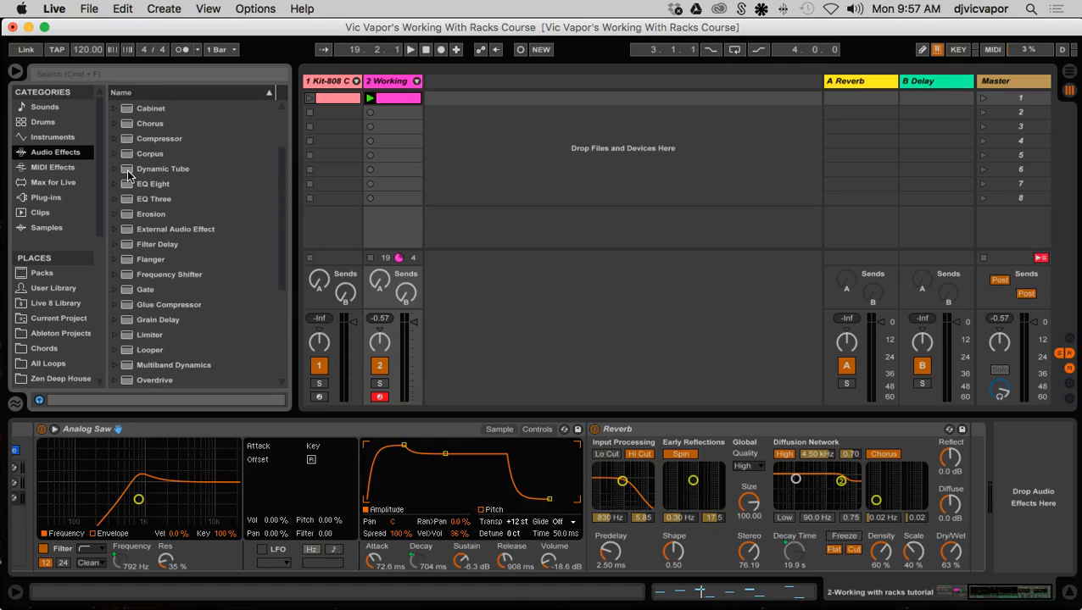
pyautogui.click(163, 170)
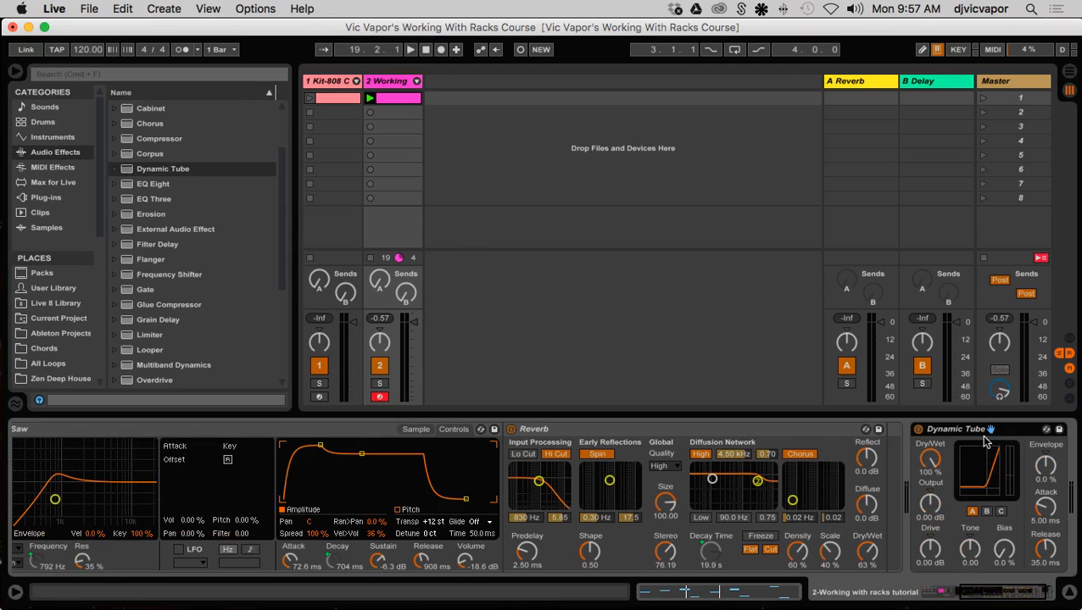
pyautogui.moveTo(933, 479)
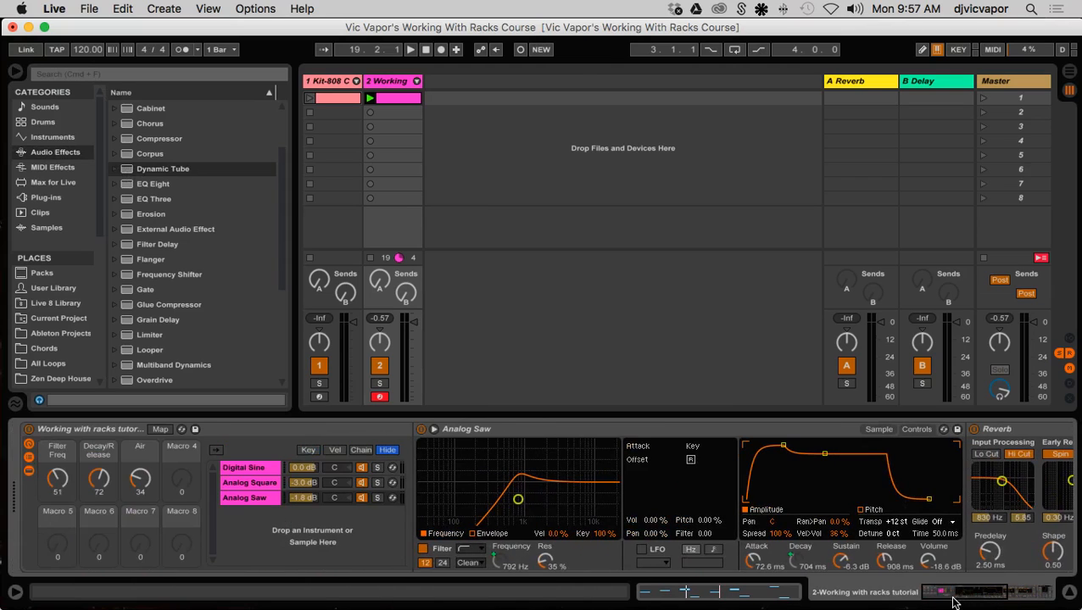
pyautogui.moveTo(78, 478)
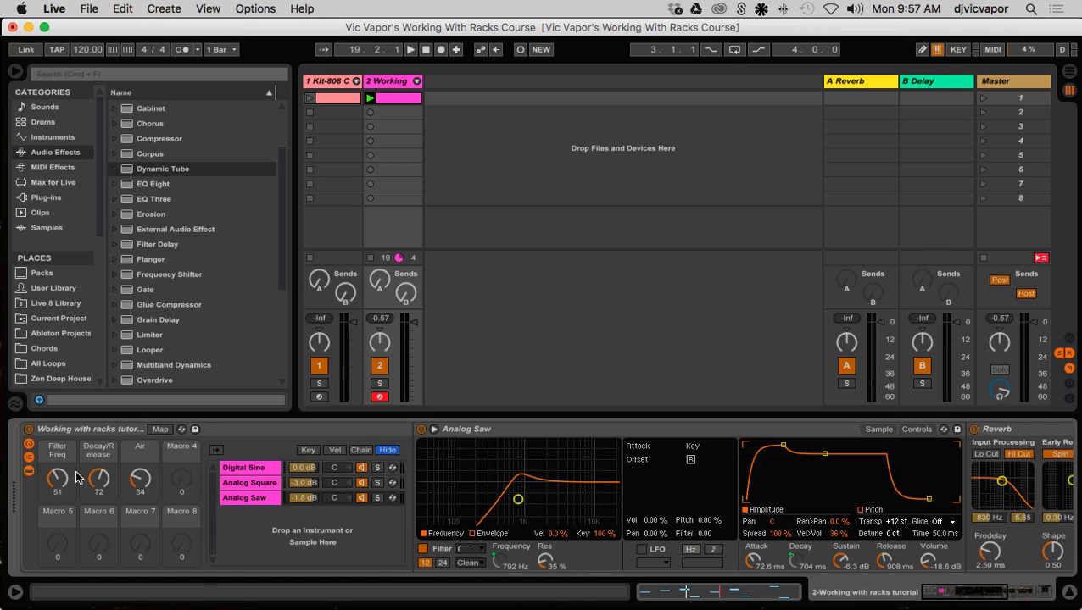
pyautogui.moveTo(76, 490)
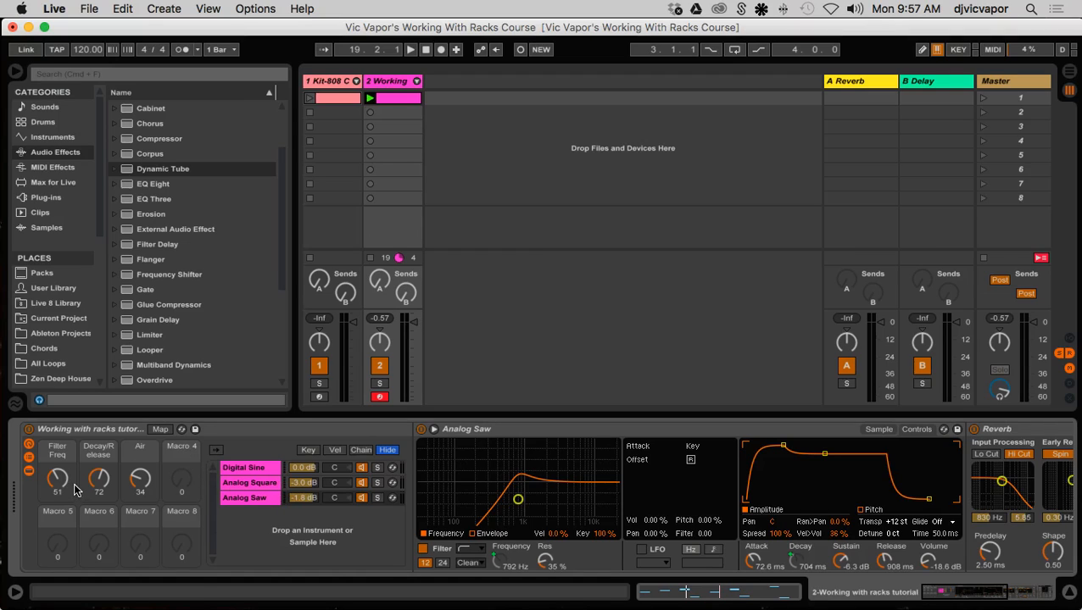
pyautogui.moveTo(482, 485)
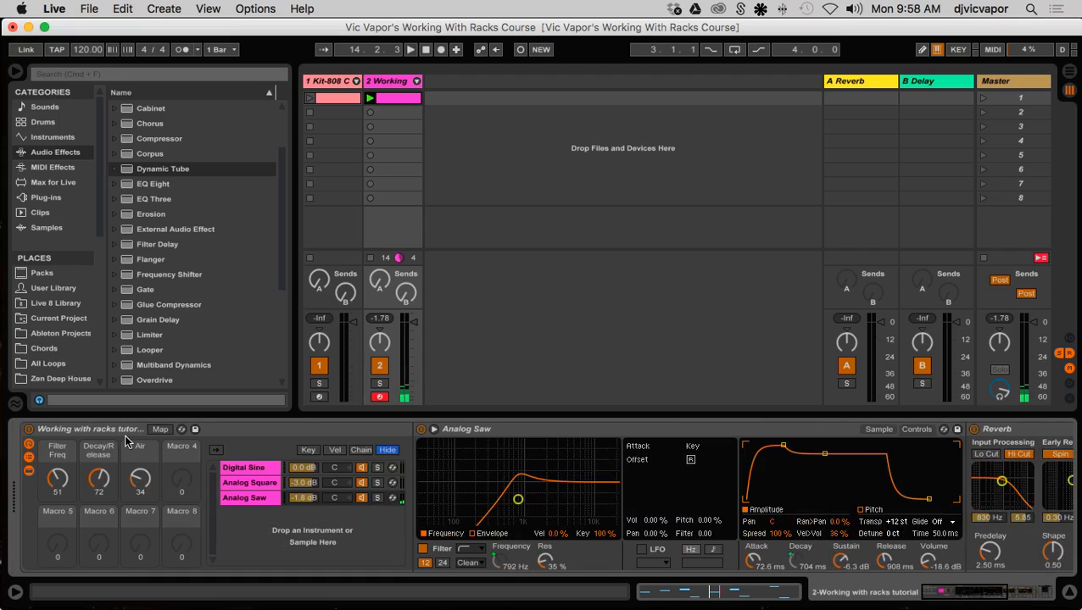
pyautogui.moveTo(505, 333)
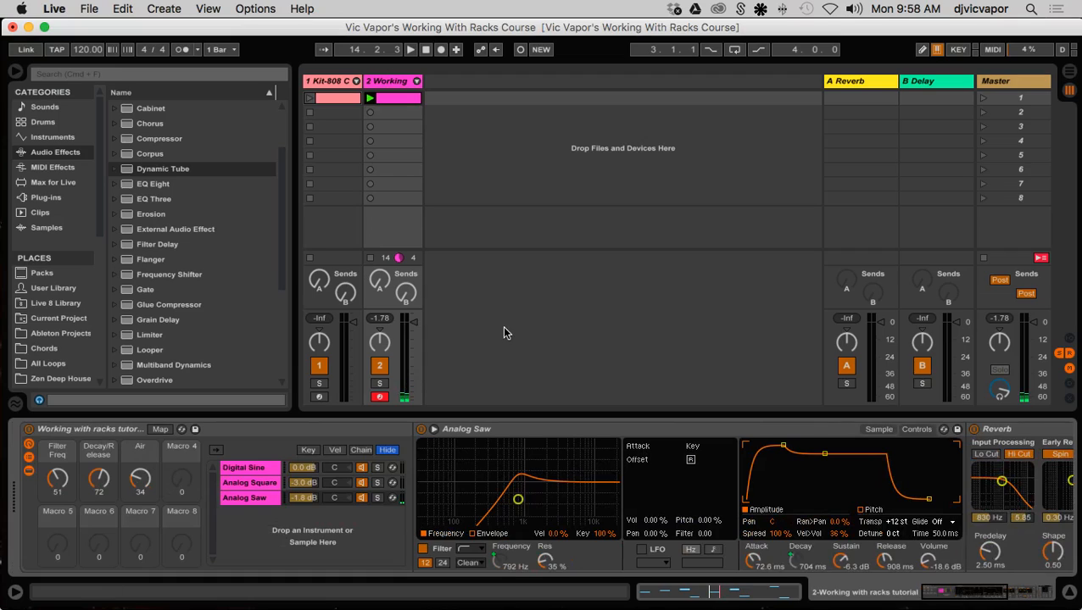